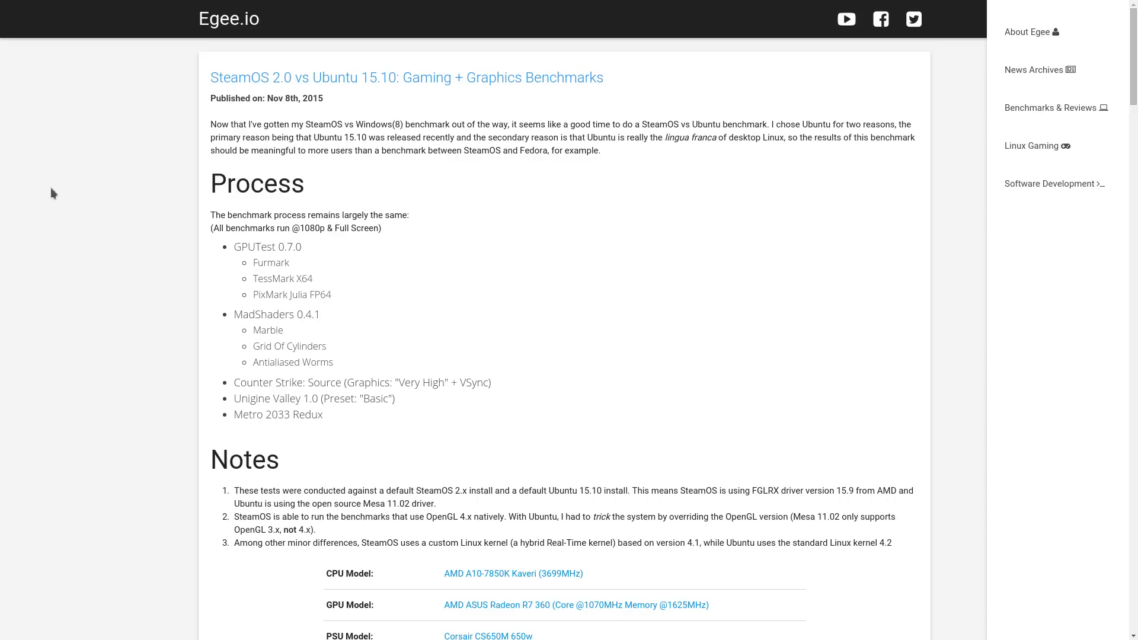
pyautogui.scroll(-3)
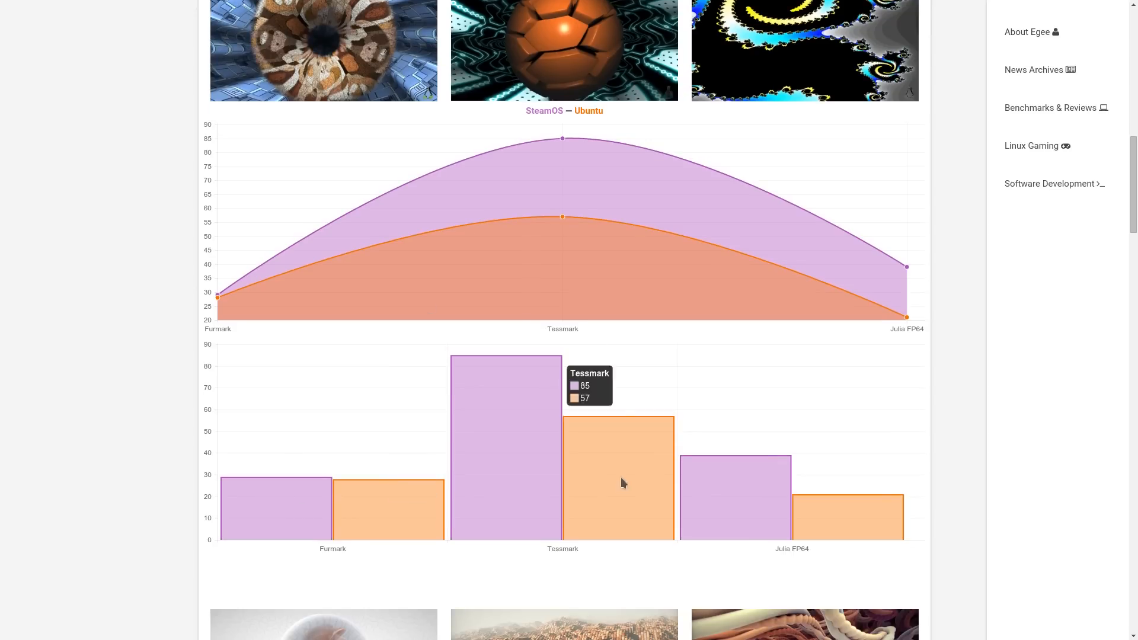
pyautogui.moveTo(557, 484)
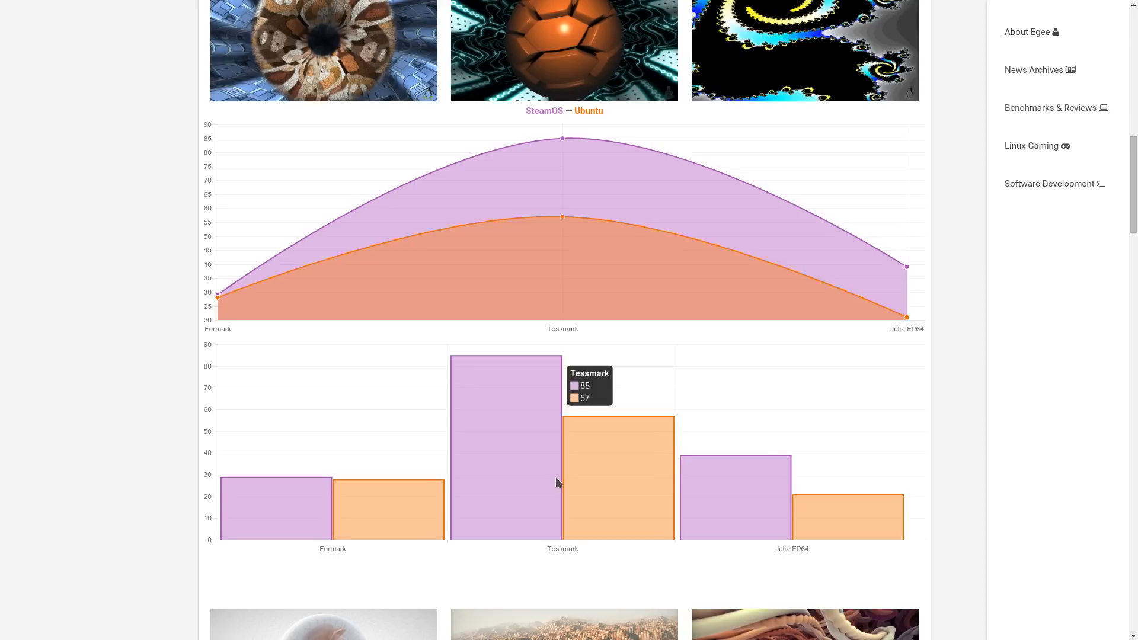
pyautogui.moveTo(832, 530)
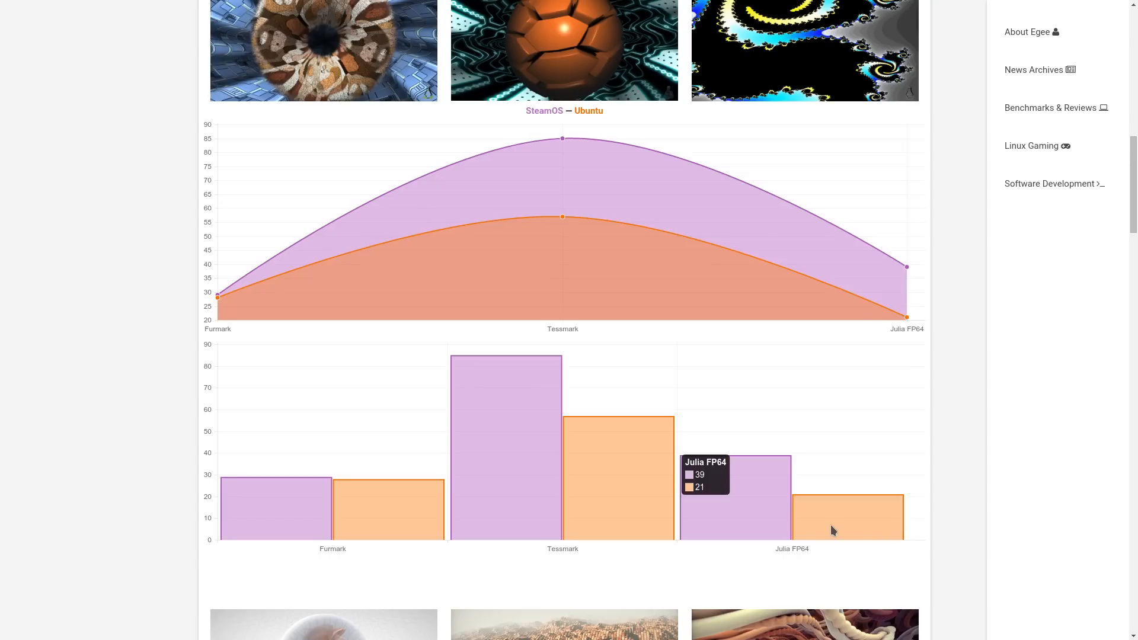
pyautogui.scroll(-3)
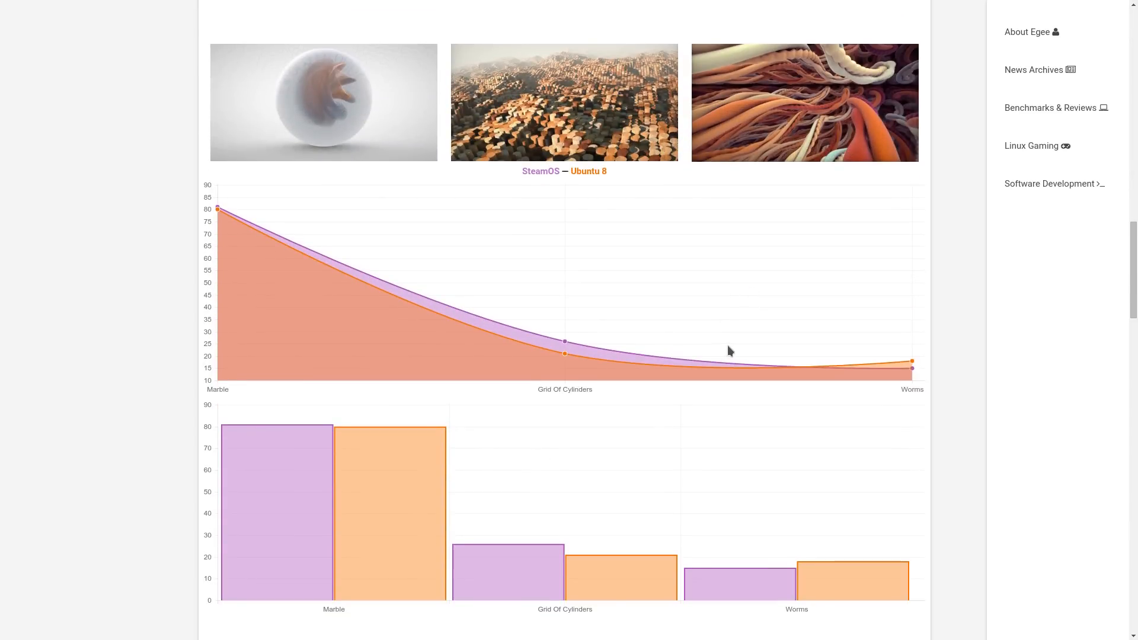
pyautogui.moveTo(912, 369)
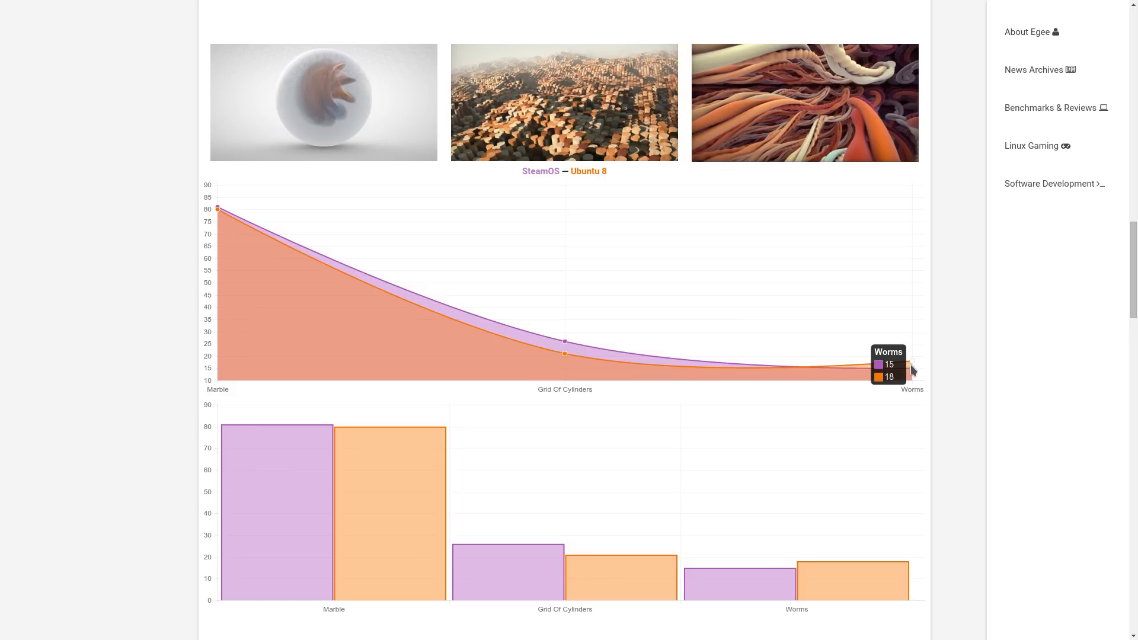
pyautogui.moveTo(565, 354)
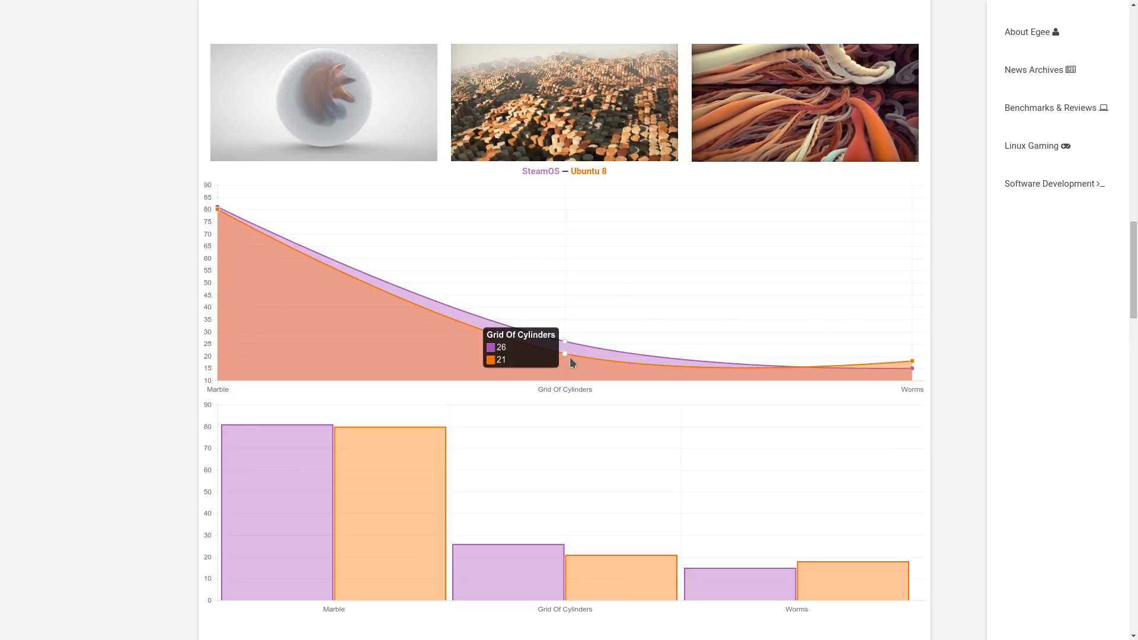
pyautogui.scroll(-3)
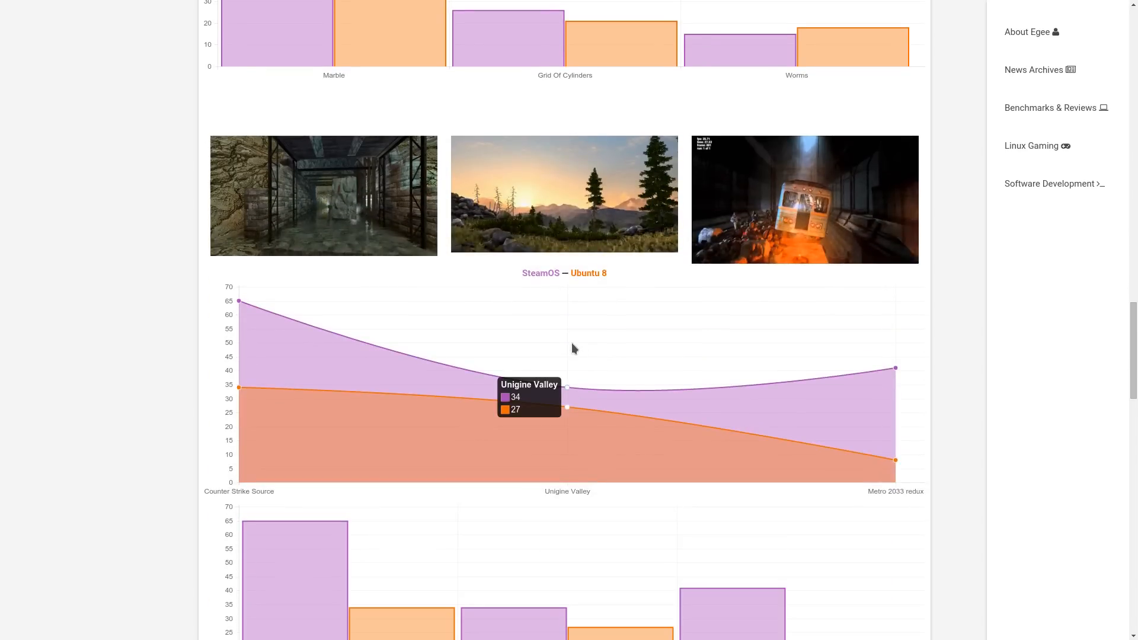
pyautogui.scroll(-3)
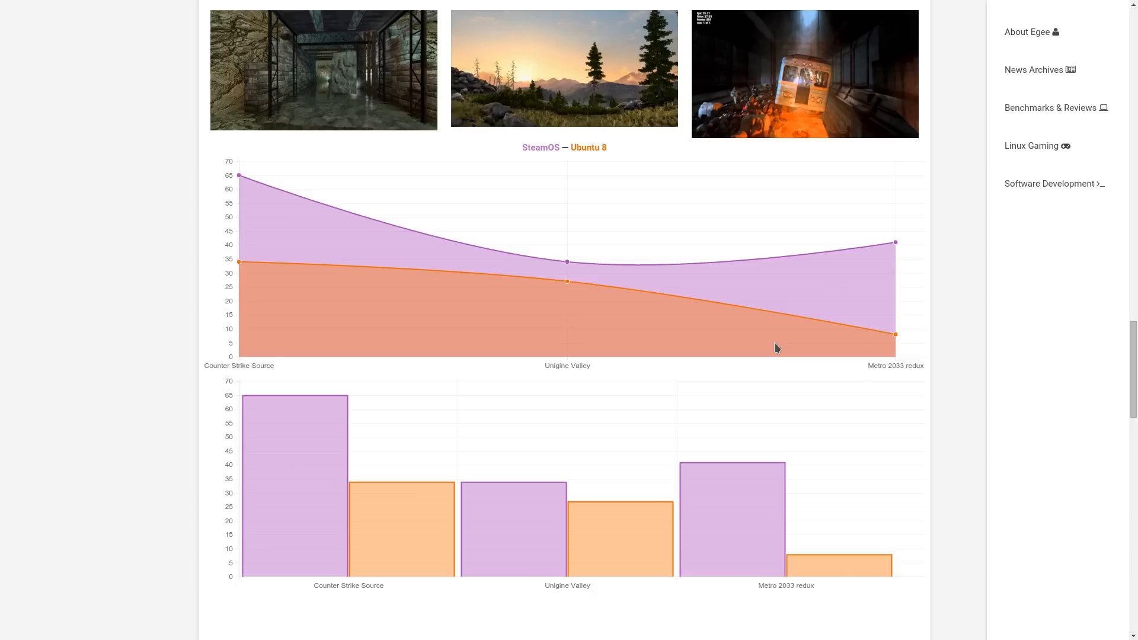
pyautogui.moveTo(303, 447)
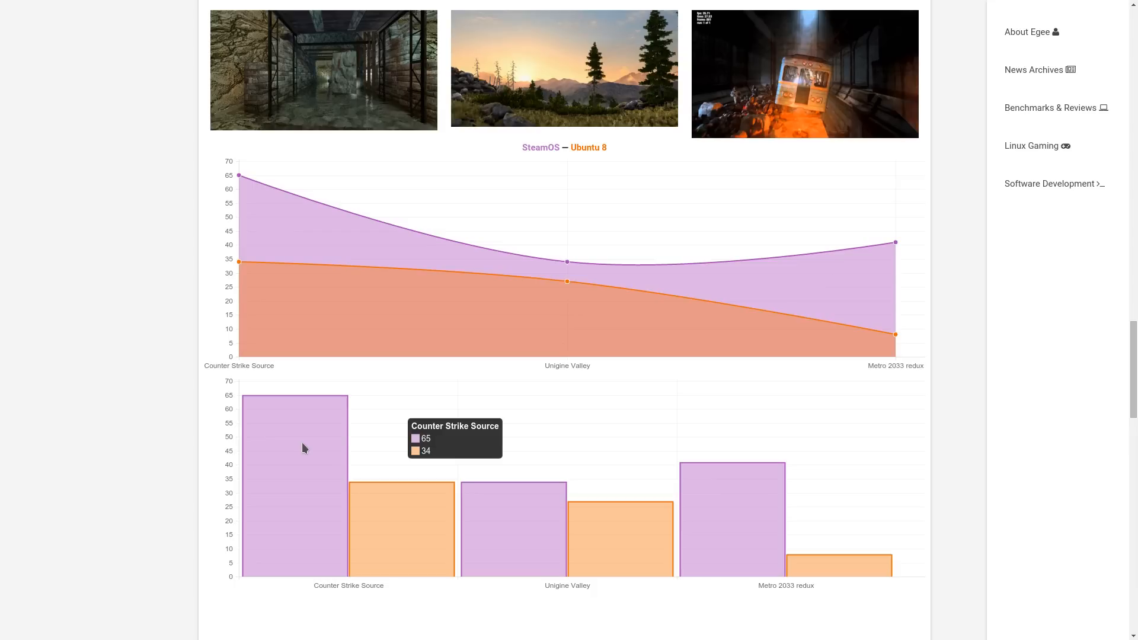
pyautogui.moveTo(546, 537)
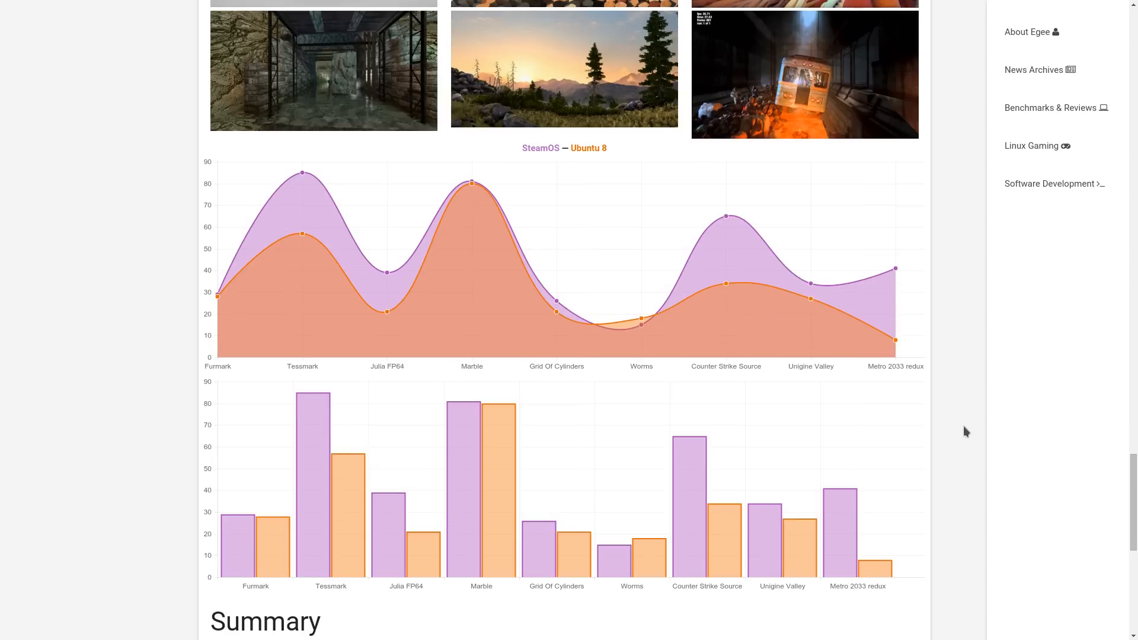
pyautogui.moveTo(1045, 384)
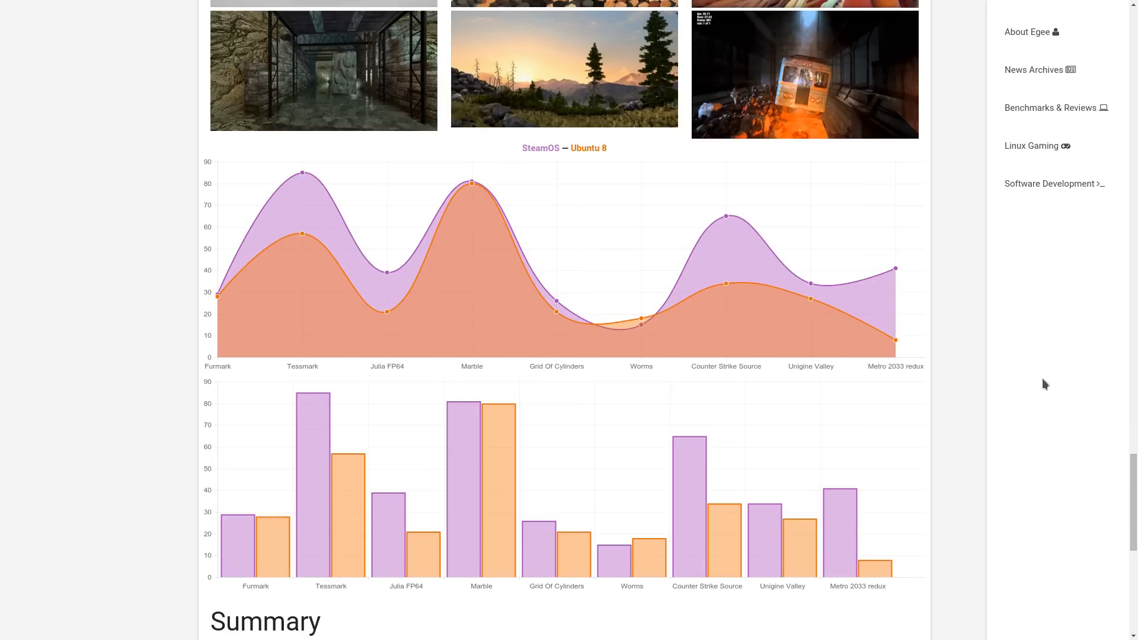